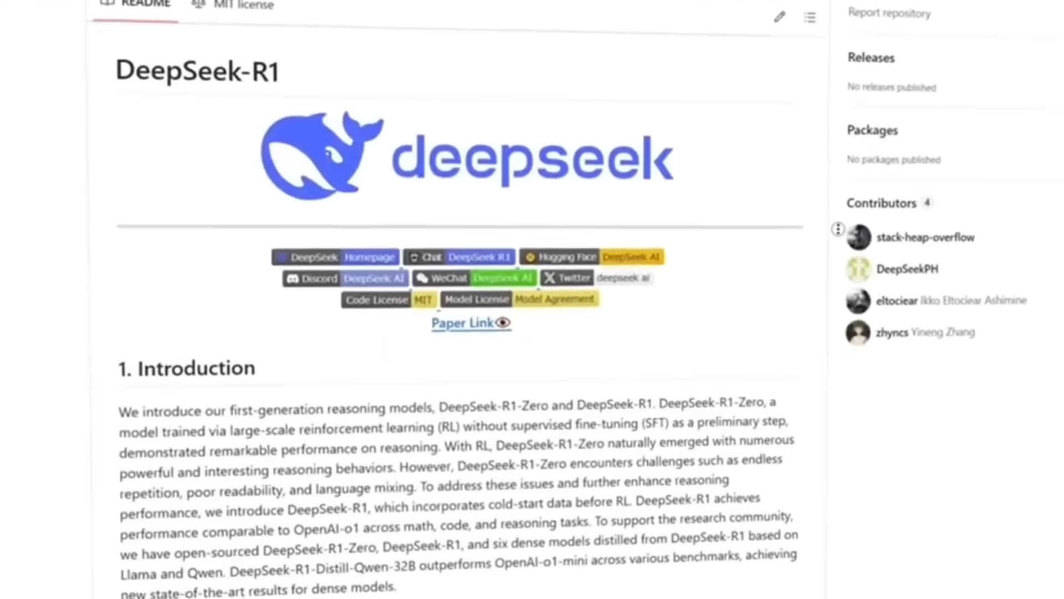
# - Scroll the README to Model Downloads, then visit the DeepSeek chat website from the directory listing
pyautogui.scroll(-3)
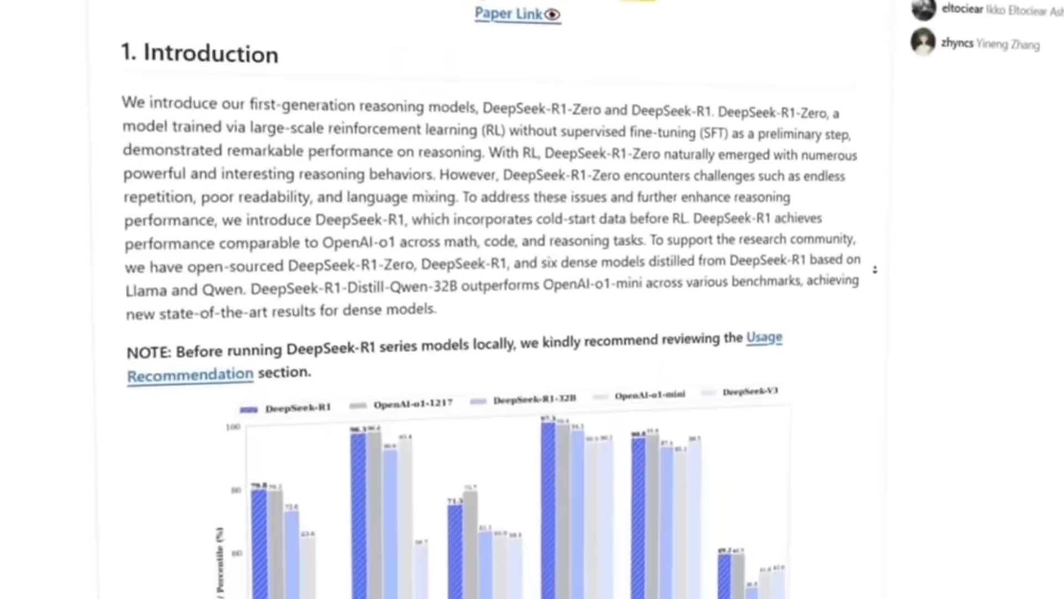
pyautogui.scroll(-3)
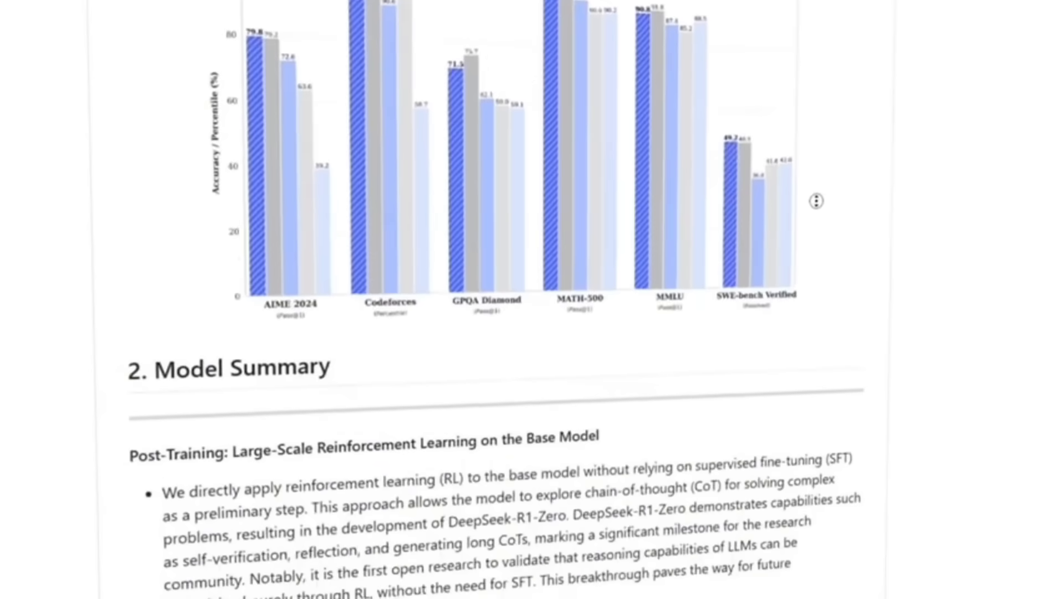
pyautogui.scroll(-3)
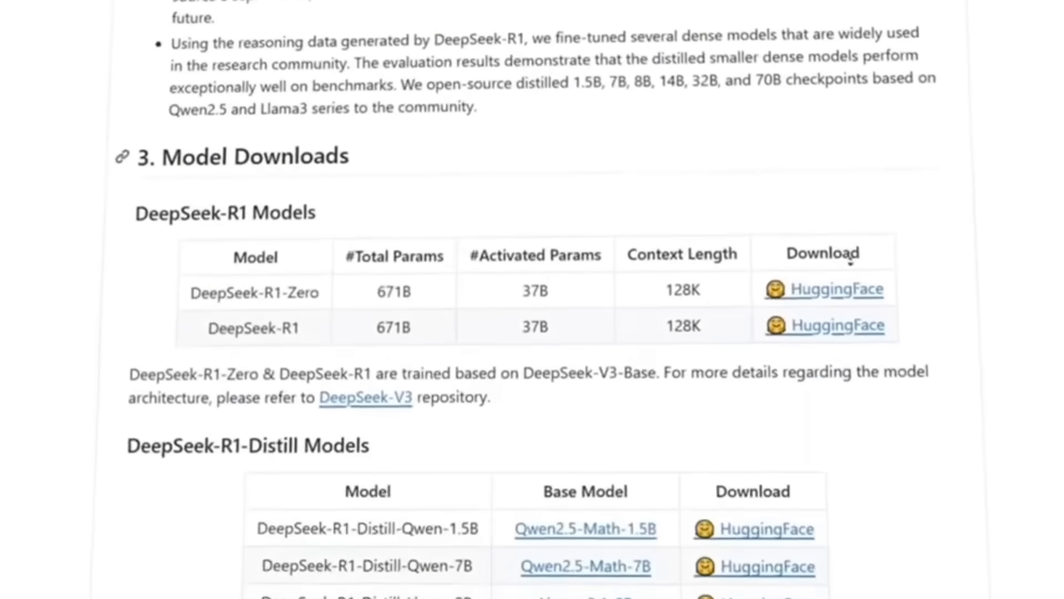
pyautogui.scroll(-3)
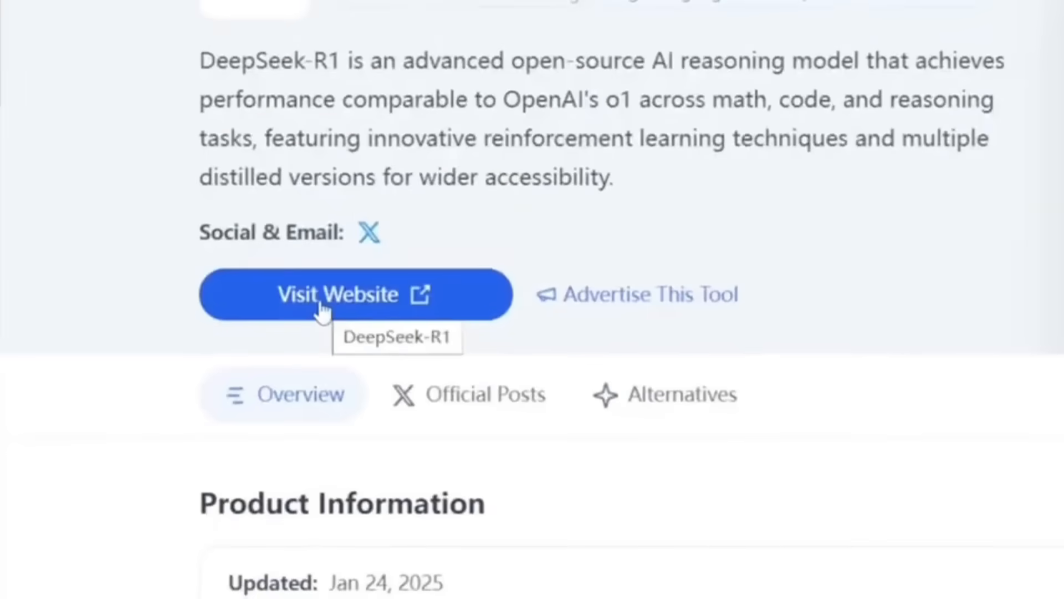
pyautogui.click(339, 294)
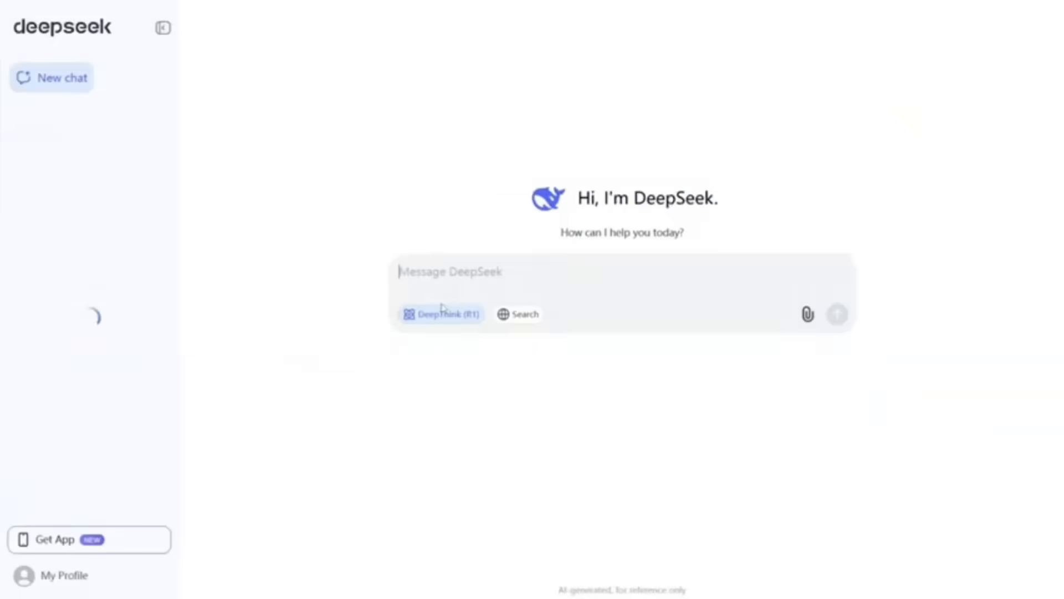